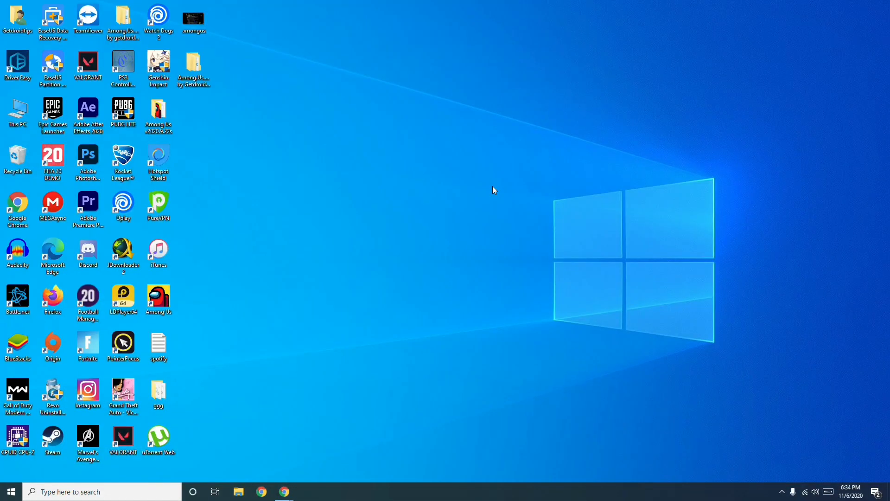
mouse_move(387, 218)
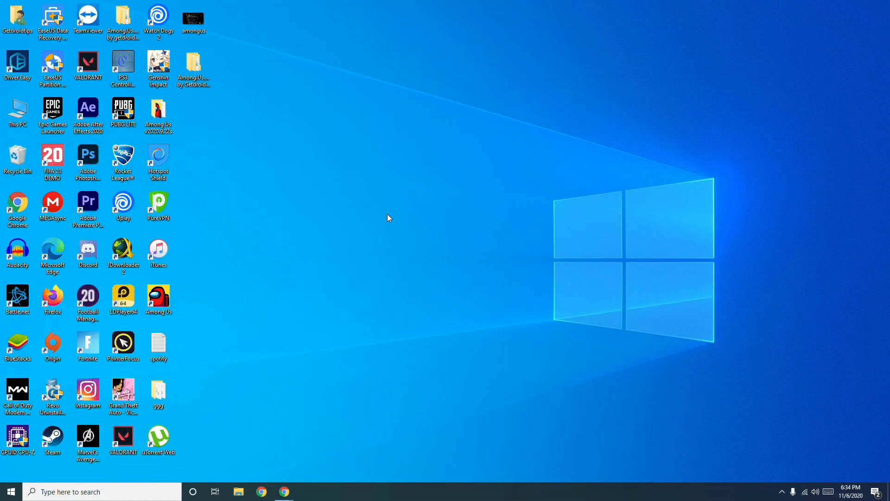
mouse_move(350, 212)
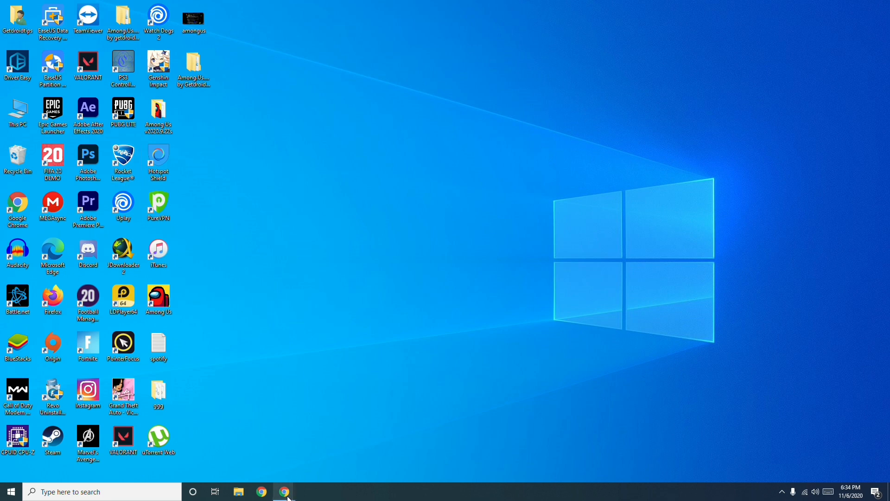
click(283, 491)
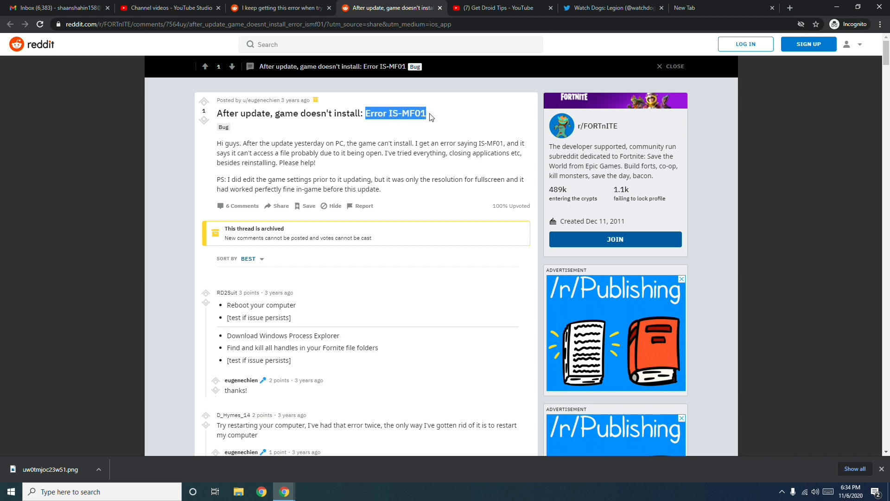
click(436, 123)
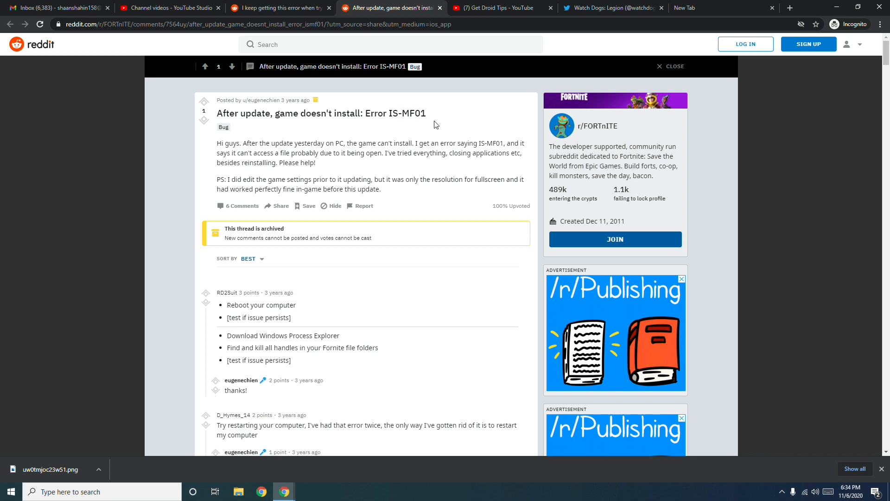
mouse_move(532, 120)
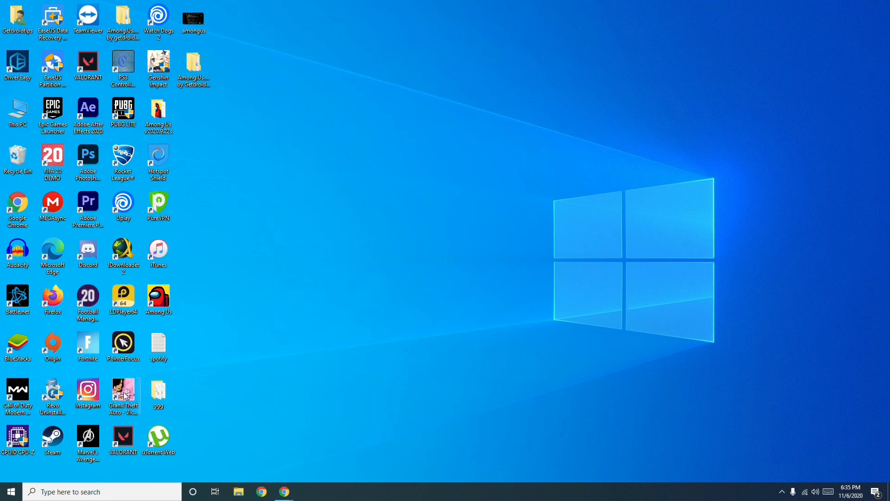
click(8, 491)
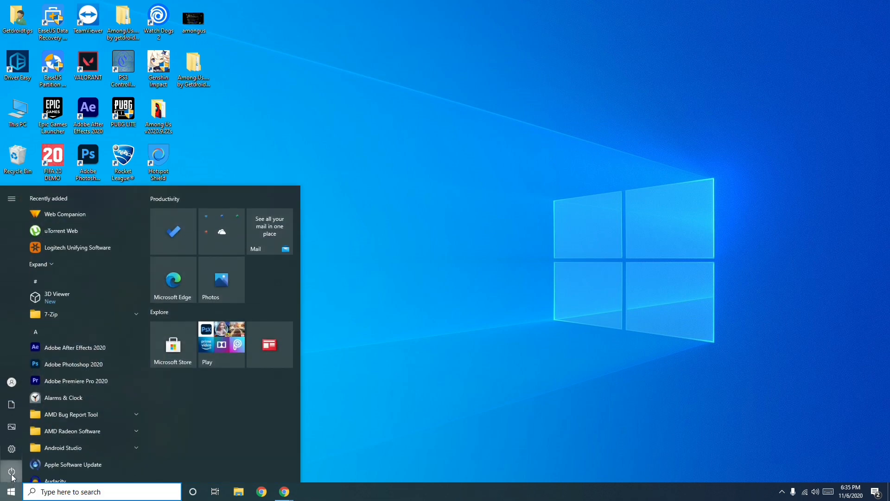
click(9, 473)
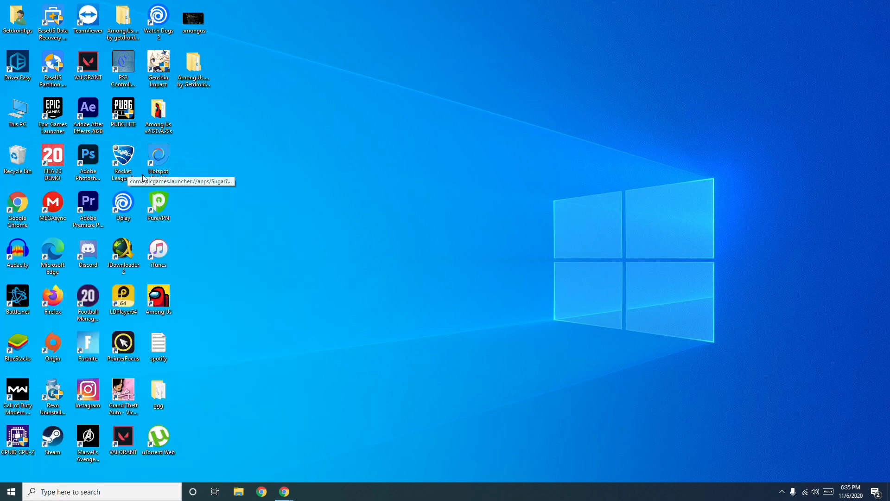
mouse_move(338, 293)
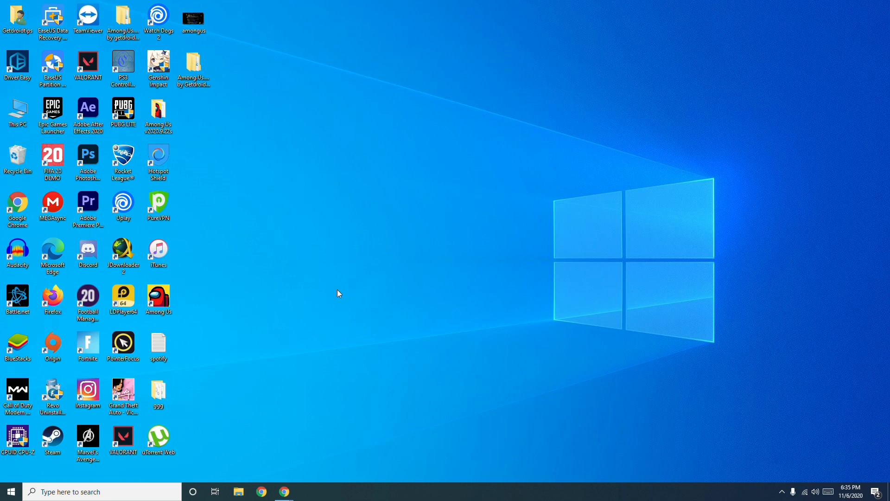